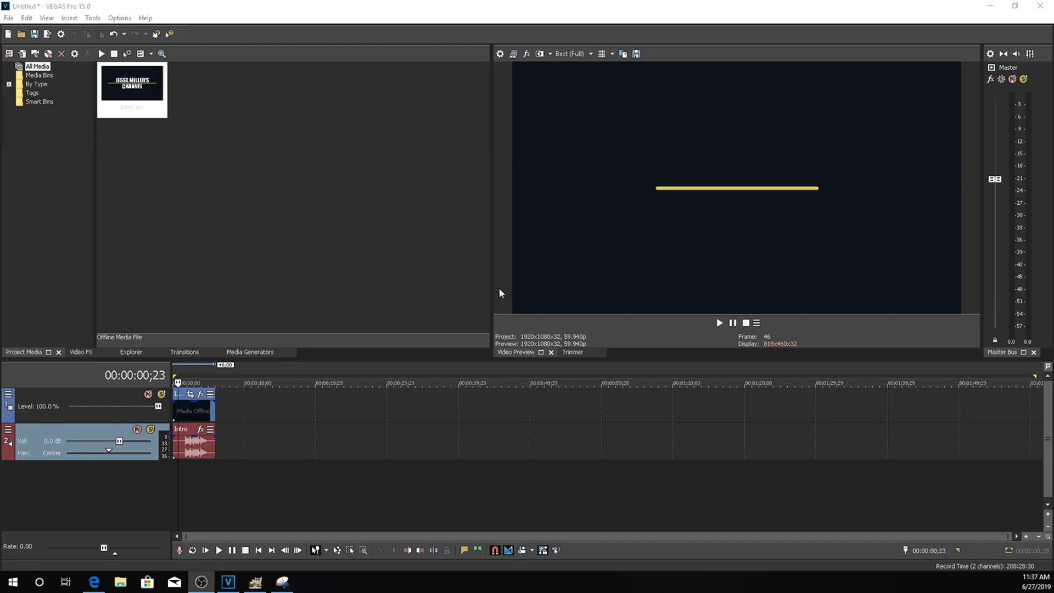
Try importing the clip through File > Import > Media, which raises the invalid-argument error
{"action": "left_click", "coordinate": [8, 18]}
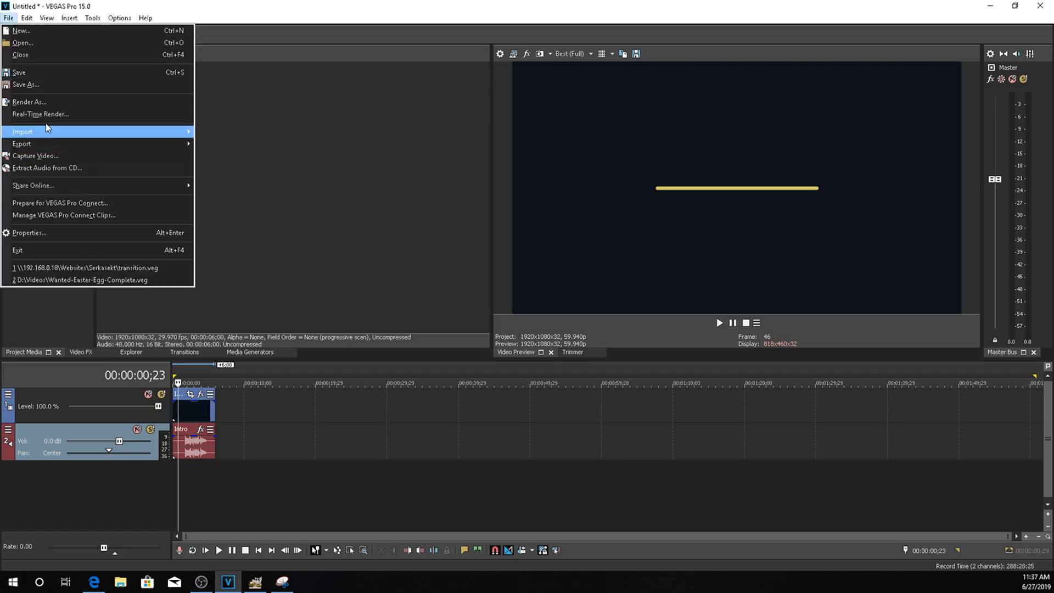
{"action": "left_click", "coordinate": [22, 132]}
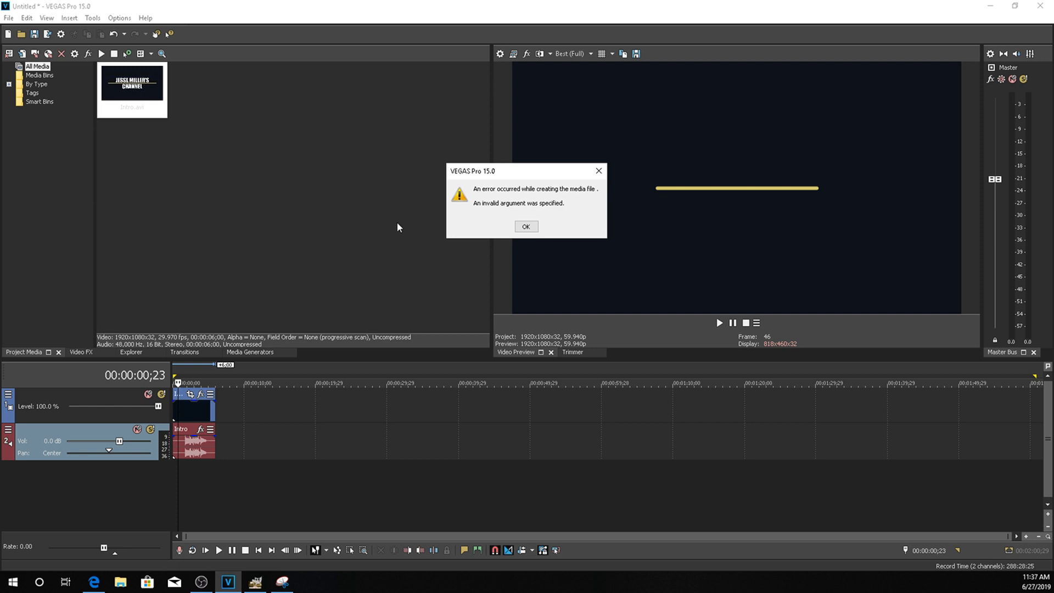
Dismiss the media file error and quit VEGAS Pro without saving the untitled project
{"action": "left_click", "coordinate": [526, 227]}
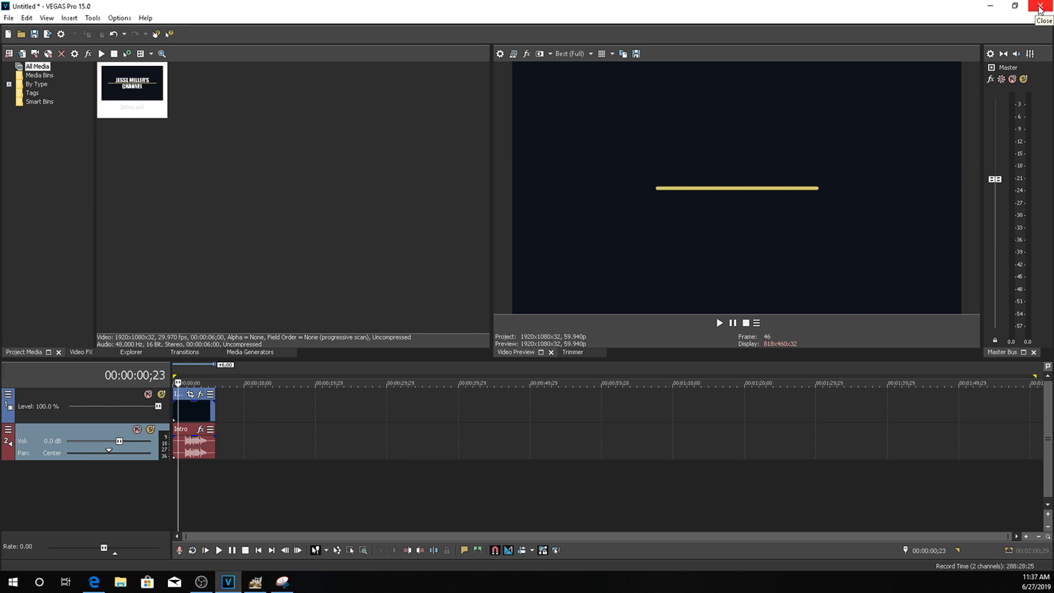
{"action": "left_click", "coordinate": [1044, 6]}
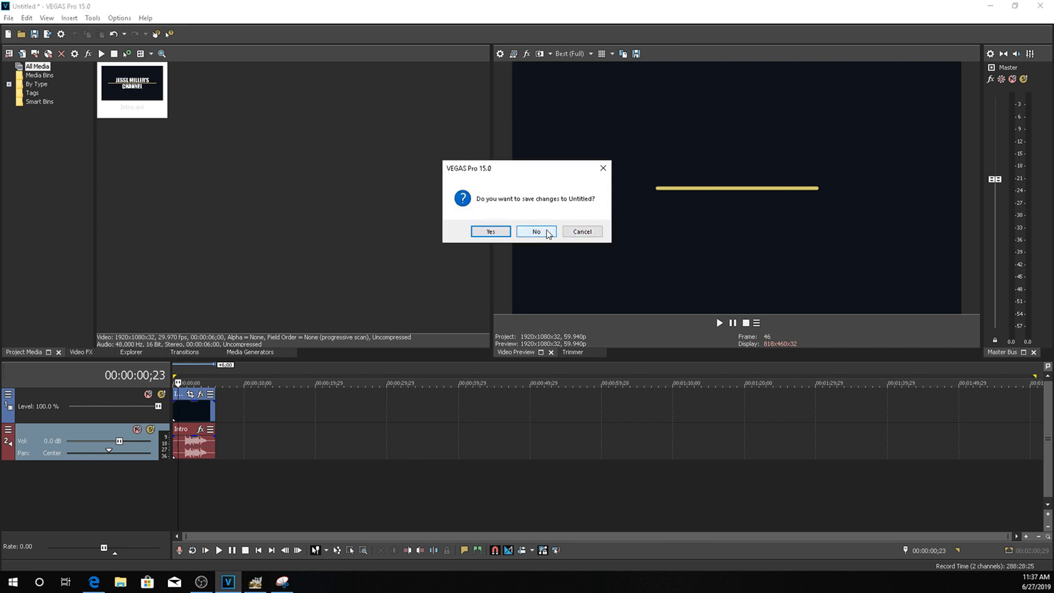
{"action": "left_click", "coordinate": [535, 231]}
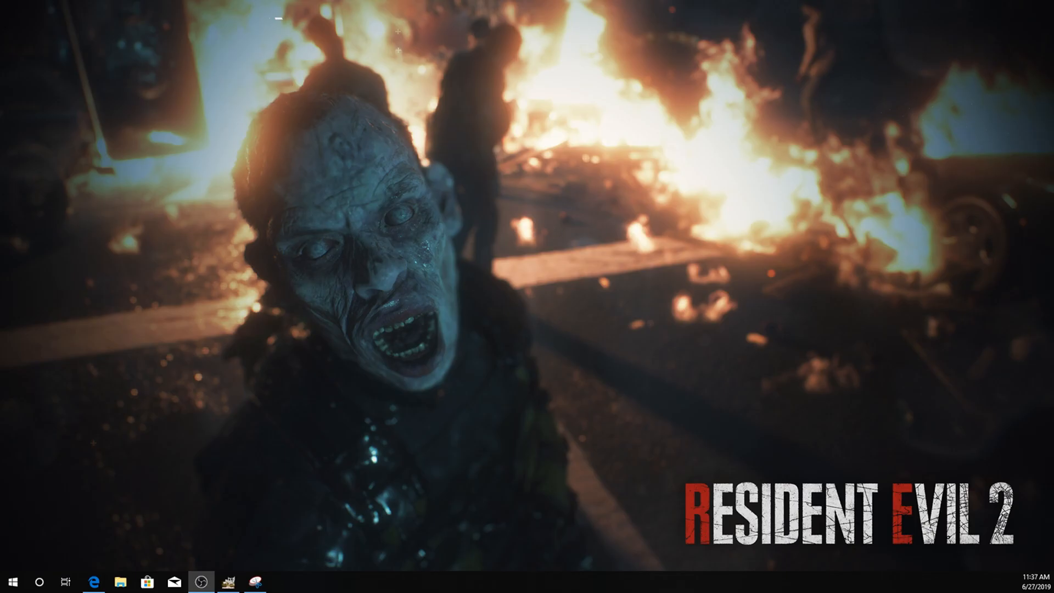
{"action": "left_click", "coordinate": [121, 582]}
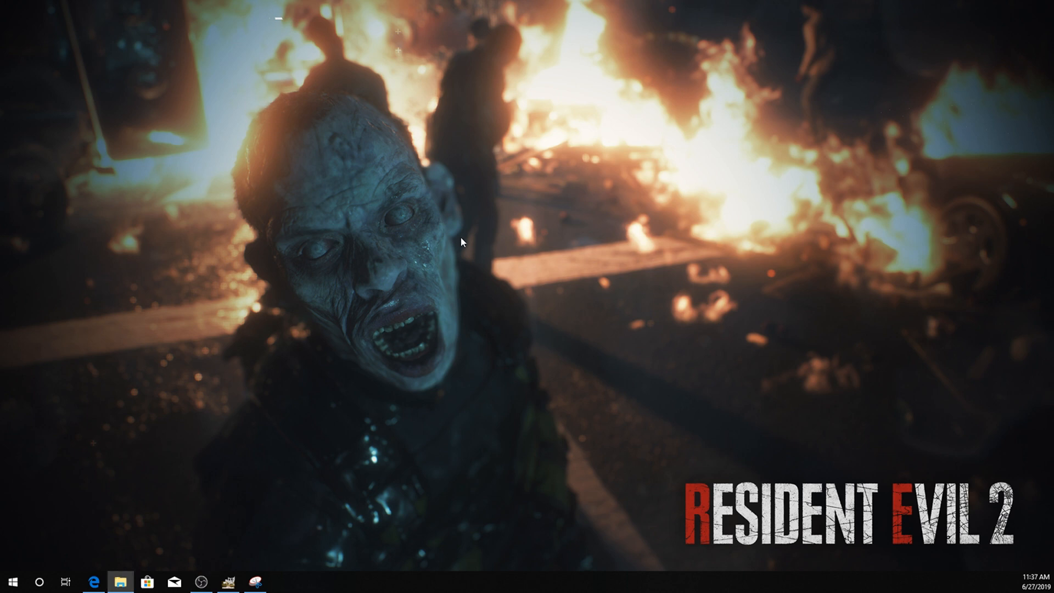
{"action": "left_click", "coordinate": [122, 582]}
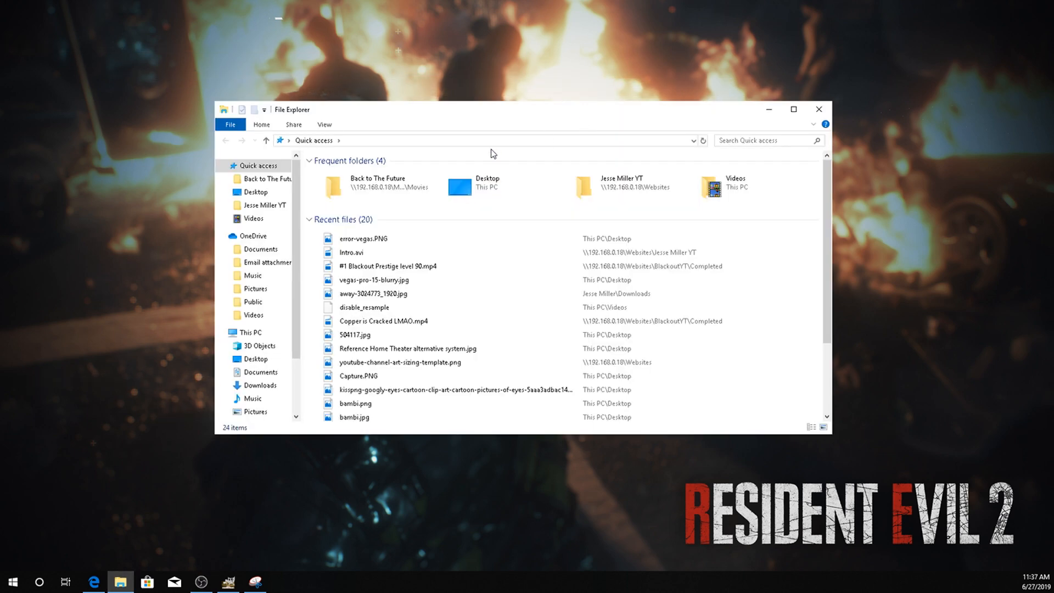
{"action": "left_click", "coordinate": [470, 140]}
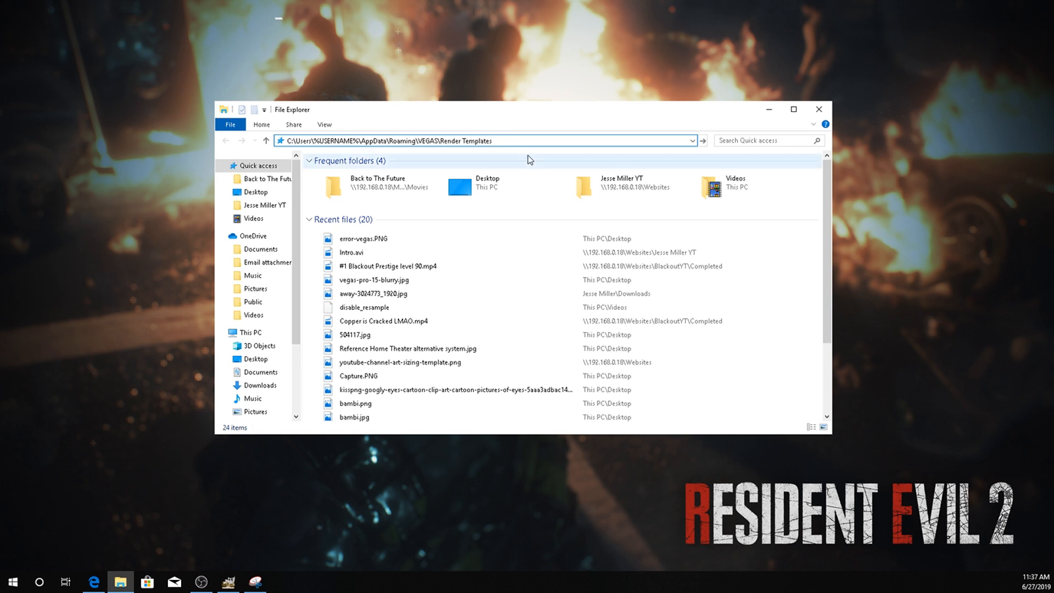
{"action": "left_click", "coordinate": [503, 140]}
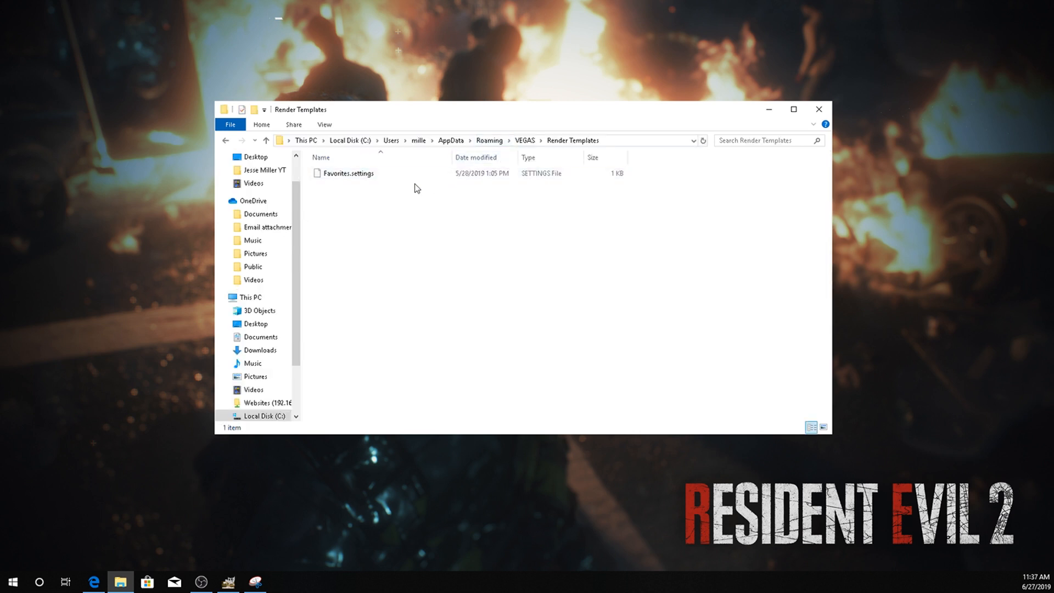
{"action": "left_click", "coordinate": [345, 173]}
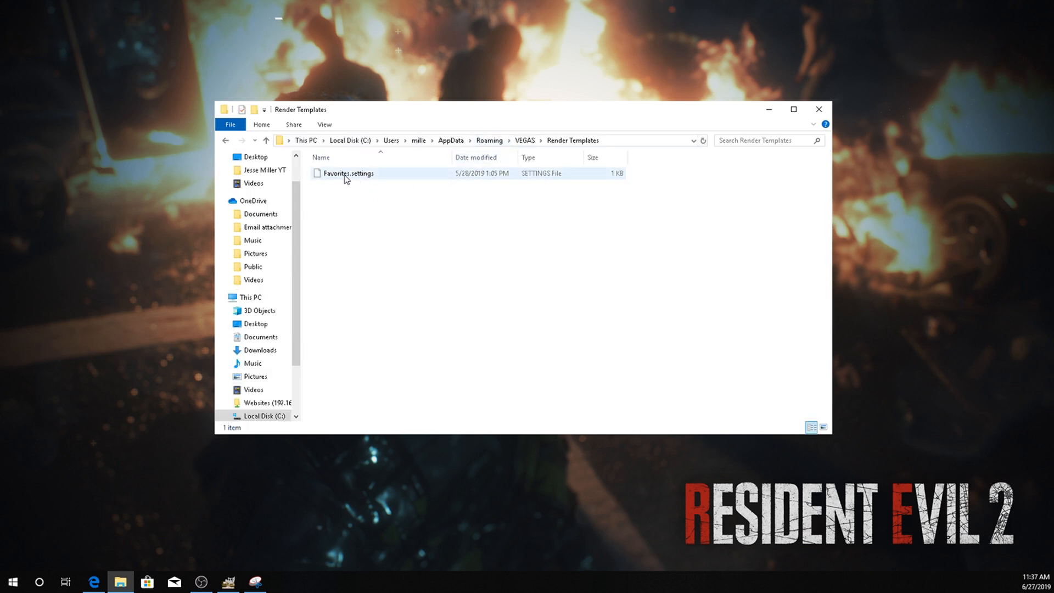
{"action": "left_click", "coordinate": [348, 174]}
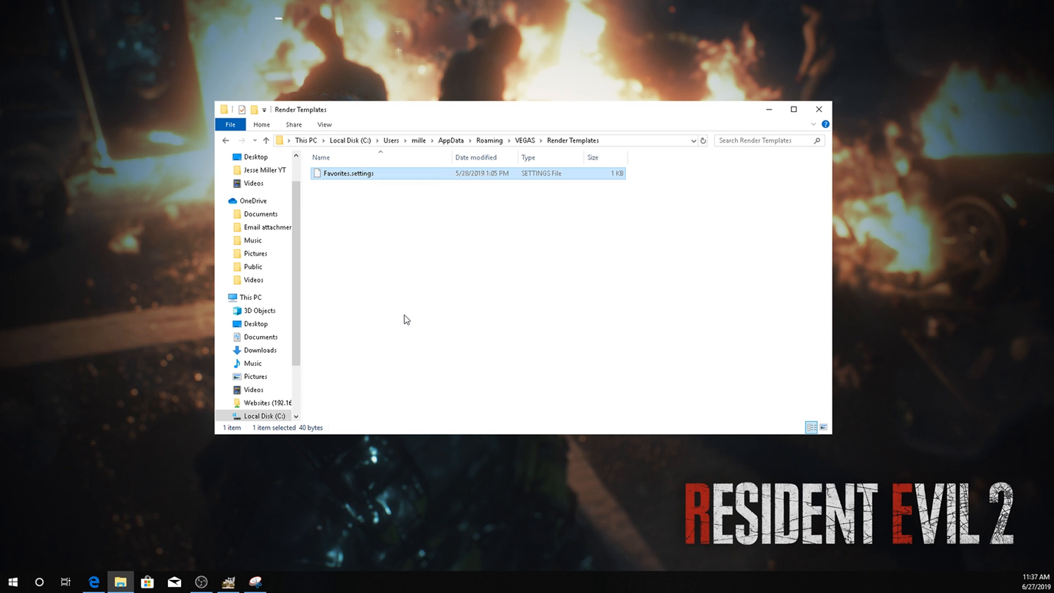
{"action": "mouse_move", "coordinate": [154, 93]}
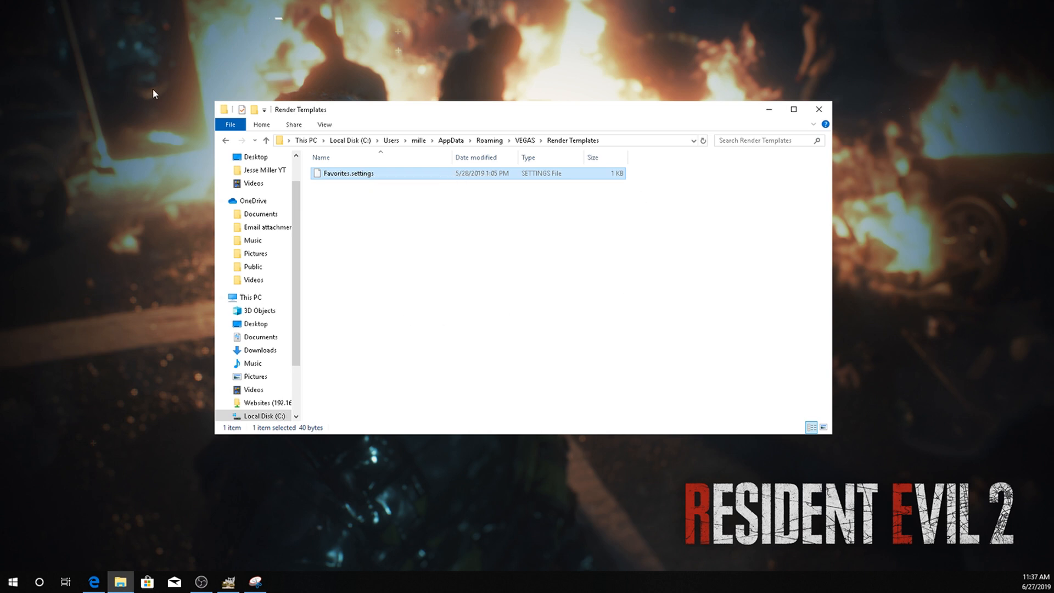
{"action": "mouse_move", "coordinate": [143, 193]}
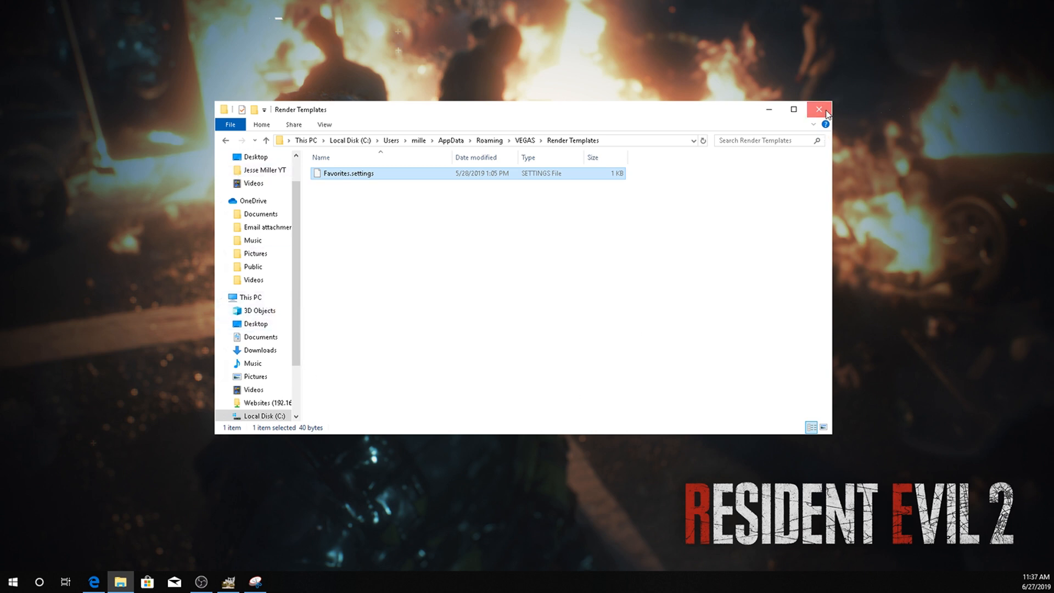
{"action": "left_click", "coordinate": [817, 109]}
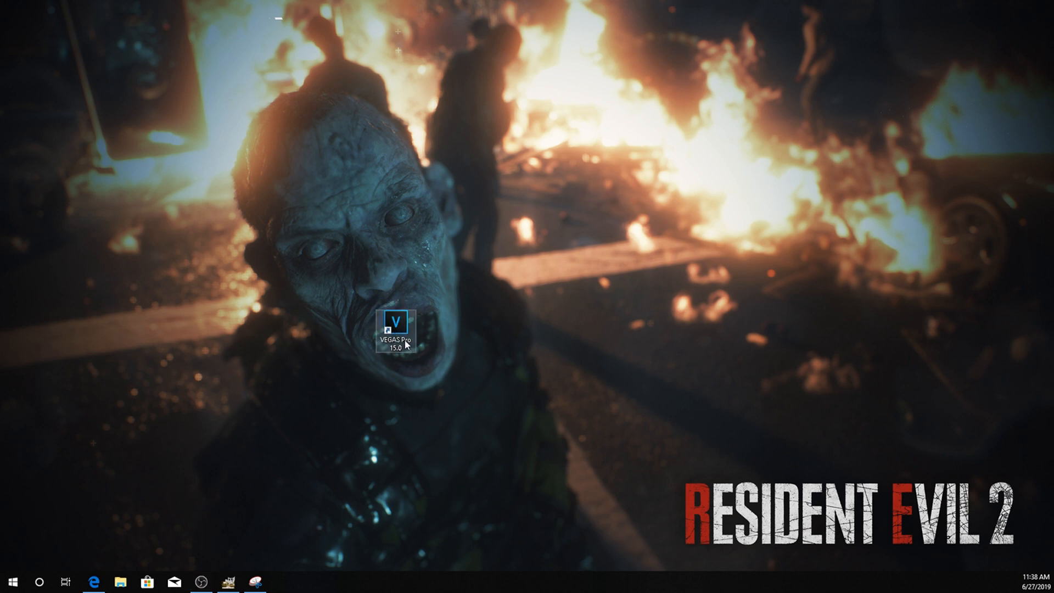
{"action": "mouse_move", "coordinate": [410, 333]}
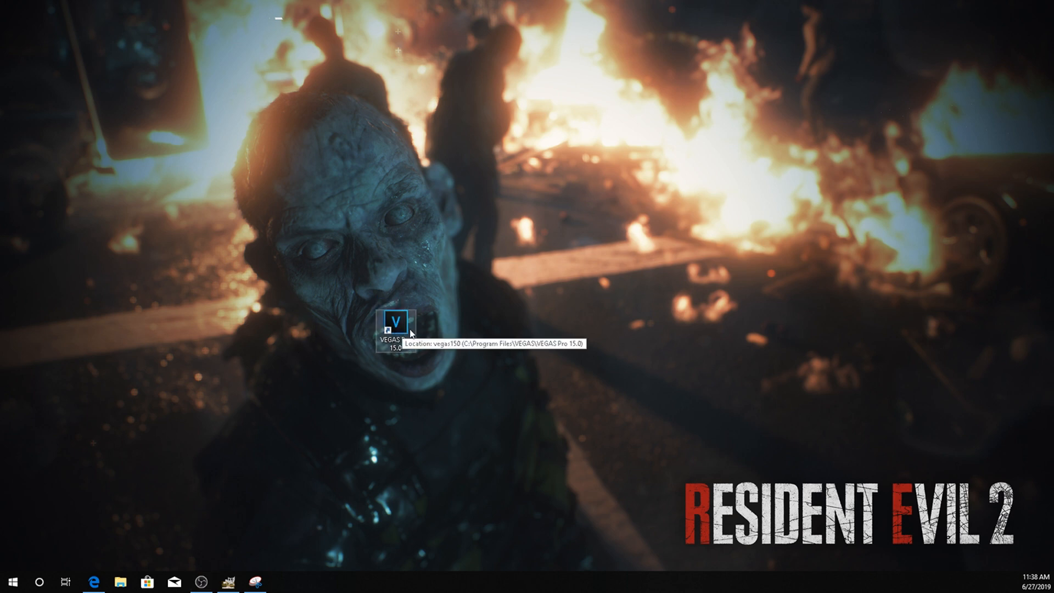
Relaunch VEGAS Pro with Ctrl+Shift, confirming the preferences reset and deleting all cached data
{"action": "double_click", "coordinate": [397, 323]}
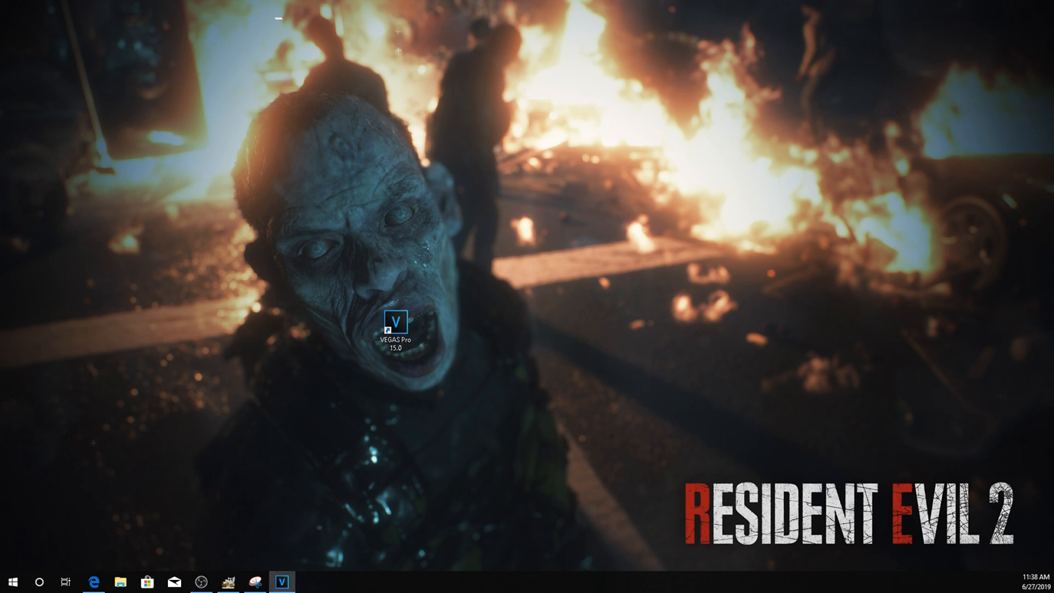
{"action": "double_click", "coordinate": [395, 324]}
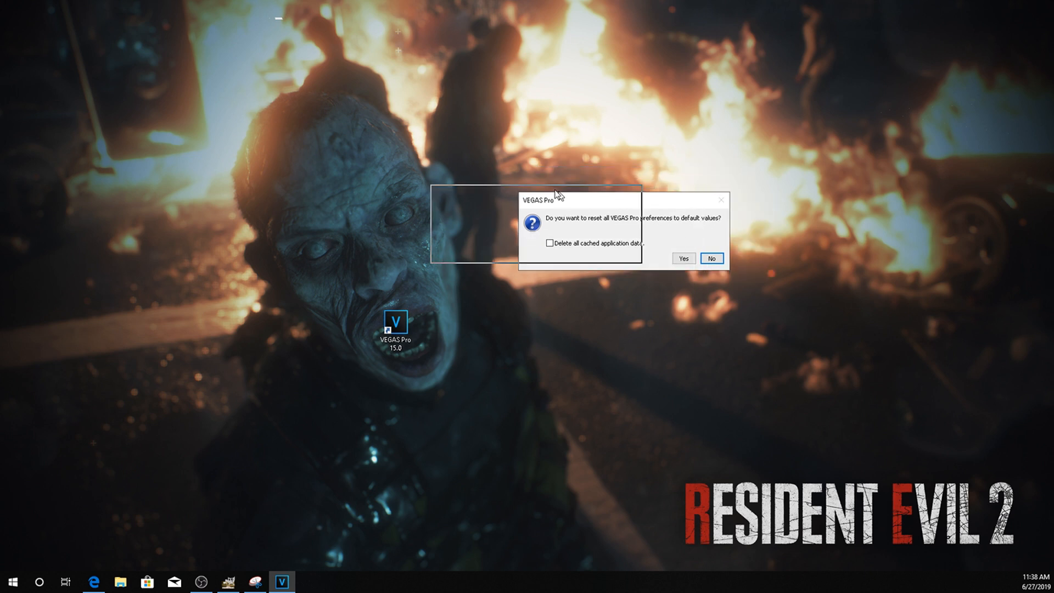
{"action": "left_click_drag", "start_coordinate": [551, 199], "coordinate": [602, 196]}
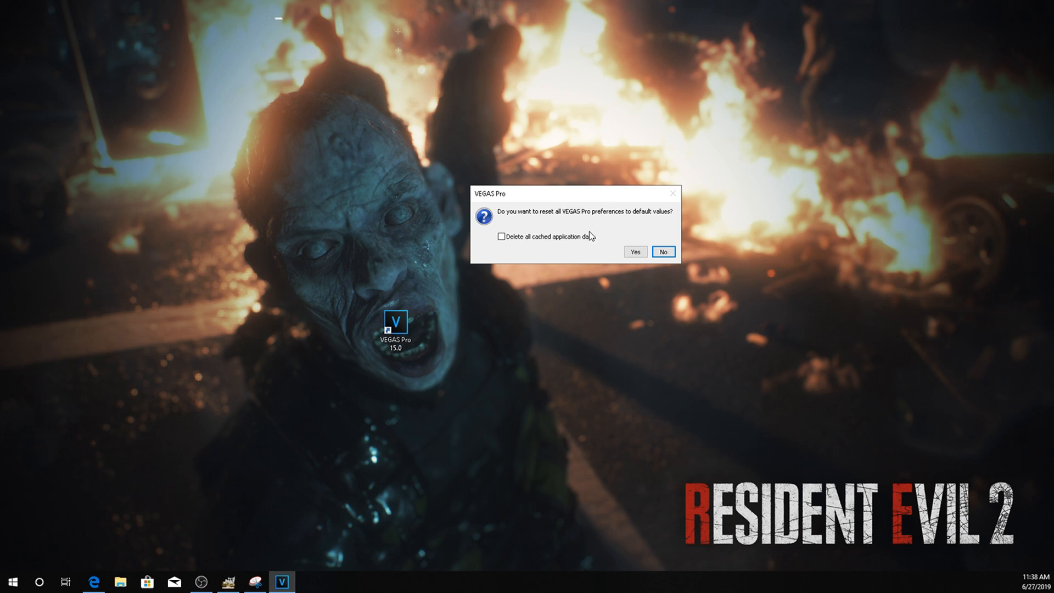
{"action": "left_click", "coordinate": [501, 237]}
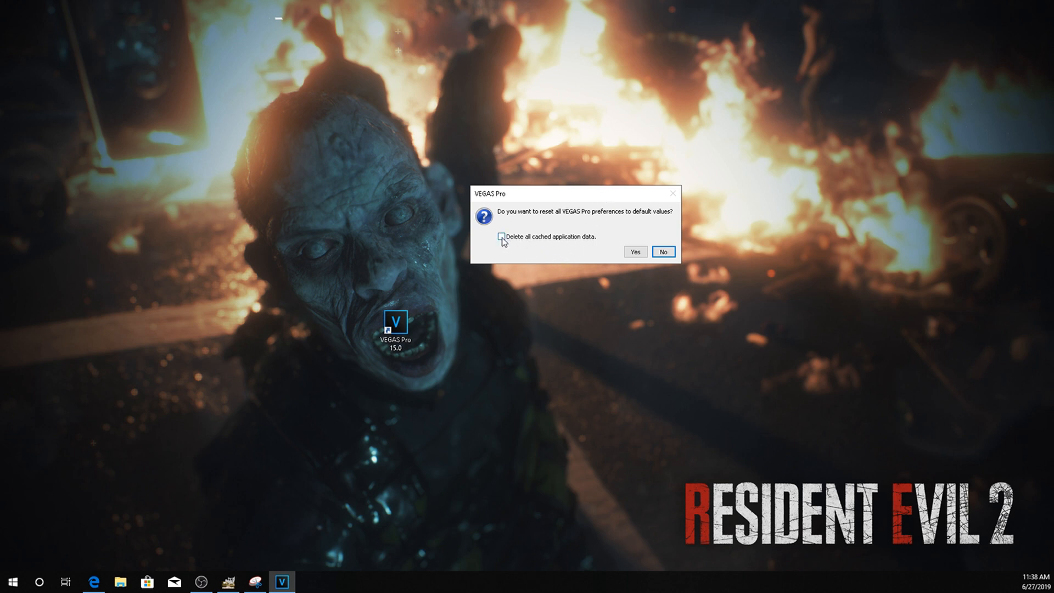
{"action": "left_click", "coordinate": [501, 236]}
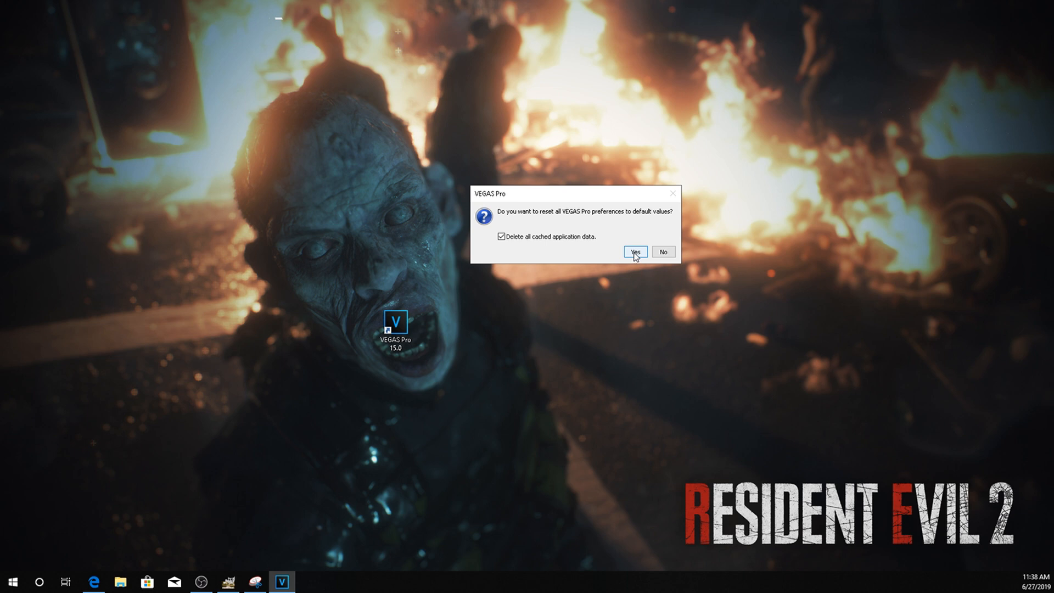
{"action": "left_click", "coordinate": [633, 251]}
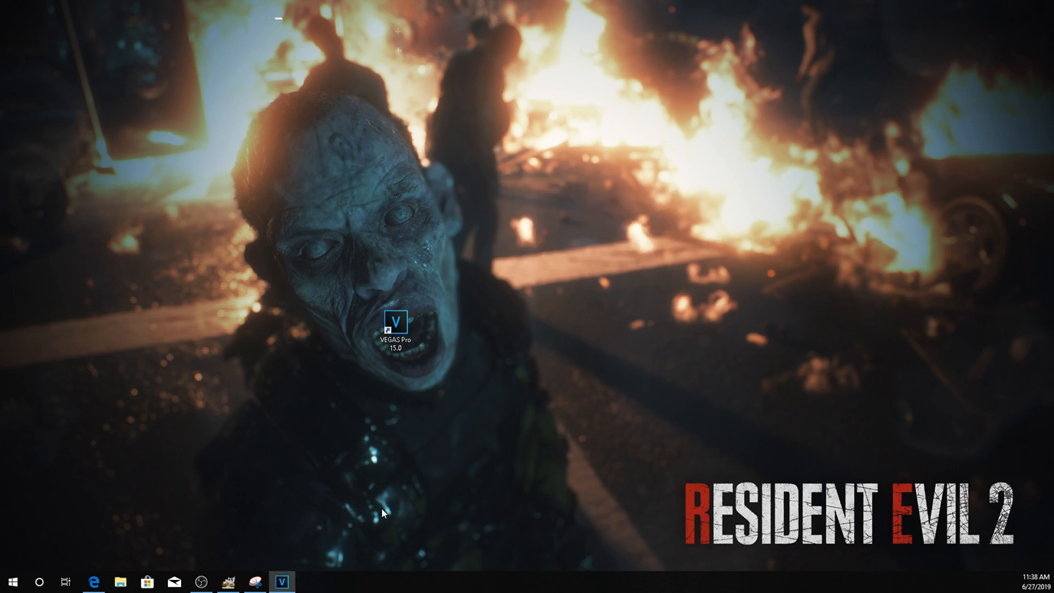
{"action": "mouse_move", "coordinate": [454, 509]}
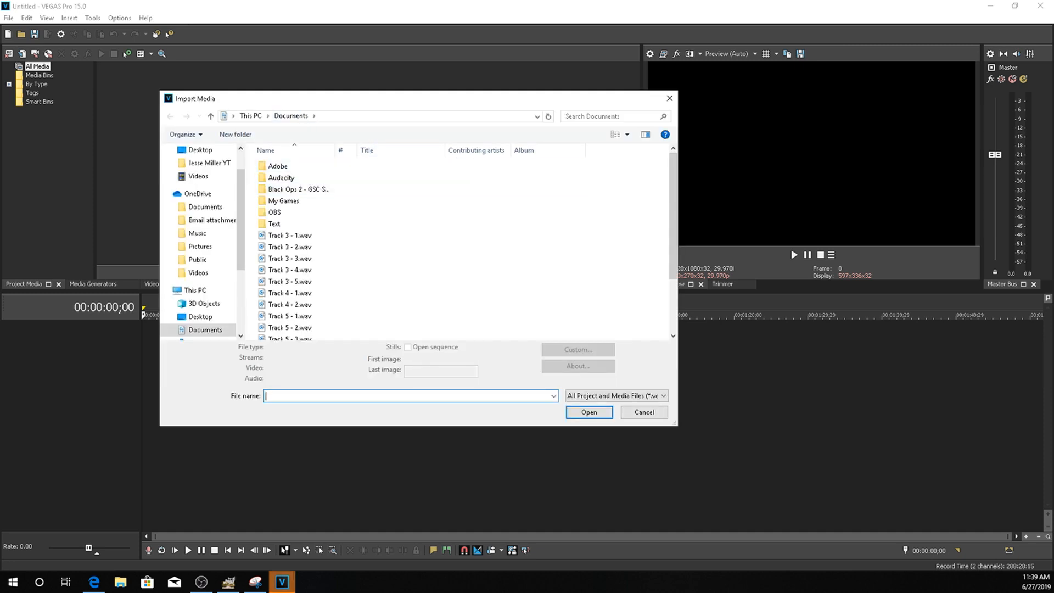
Import '360 tomahawk while Hutch is gone.mp4' from the network Completed folder
{"action": "left_click", "coordinate": [290, 258]}
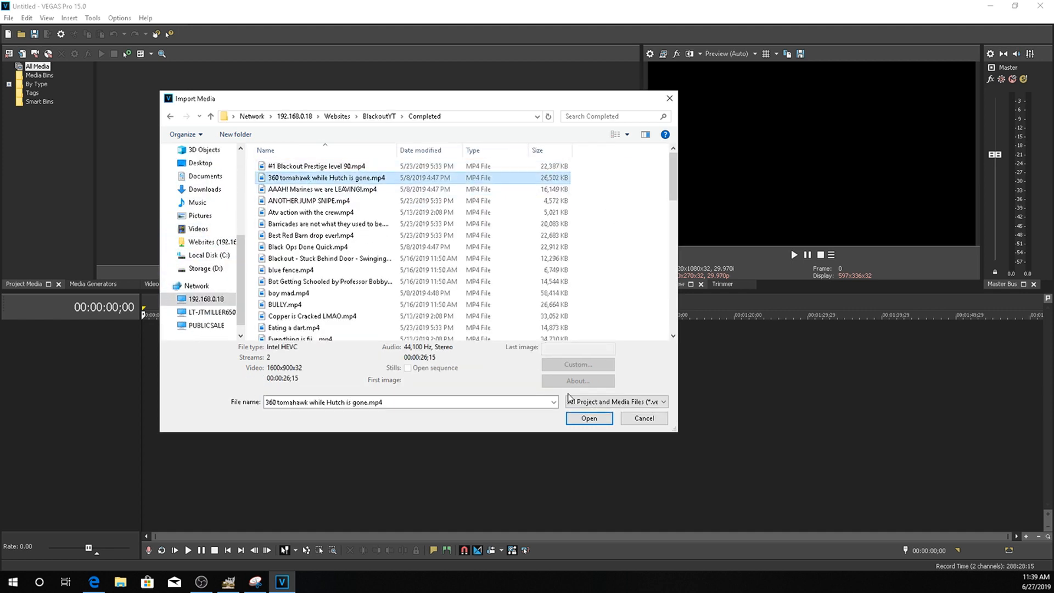
{"action": "left_click", "coordinate": [587, 420]}
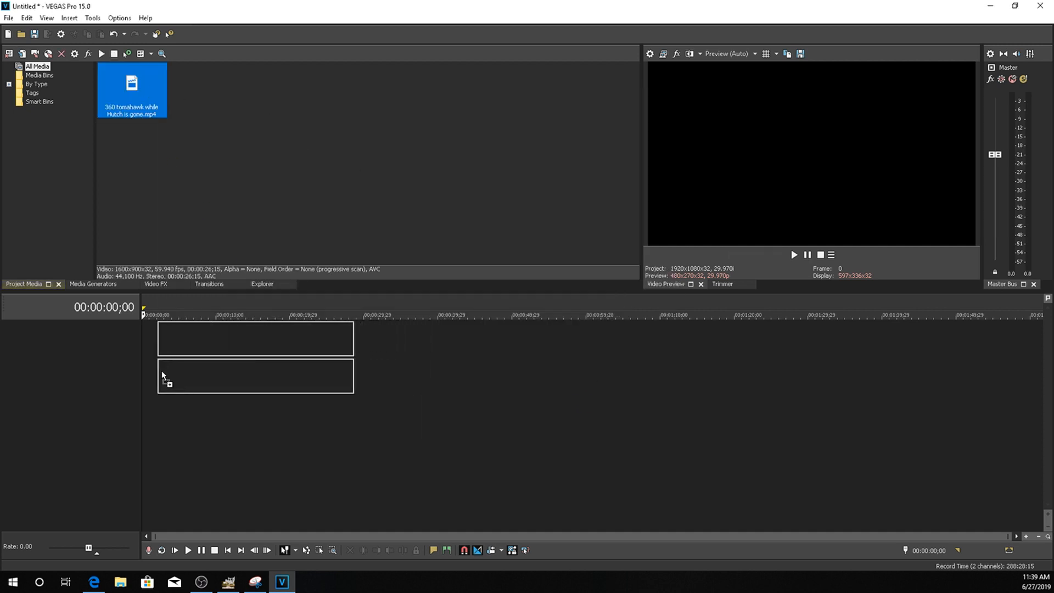
Drag the tomahawk clip onto the timeline, declining to match its video settings
{"action": "left_click_drag", "start_coordinate": [133, 90], "coordinate": [256, 357]}
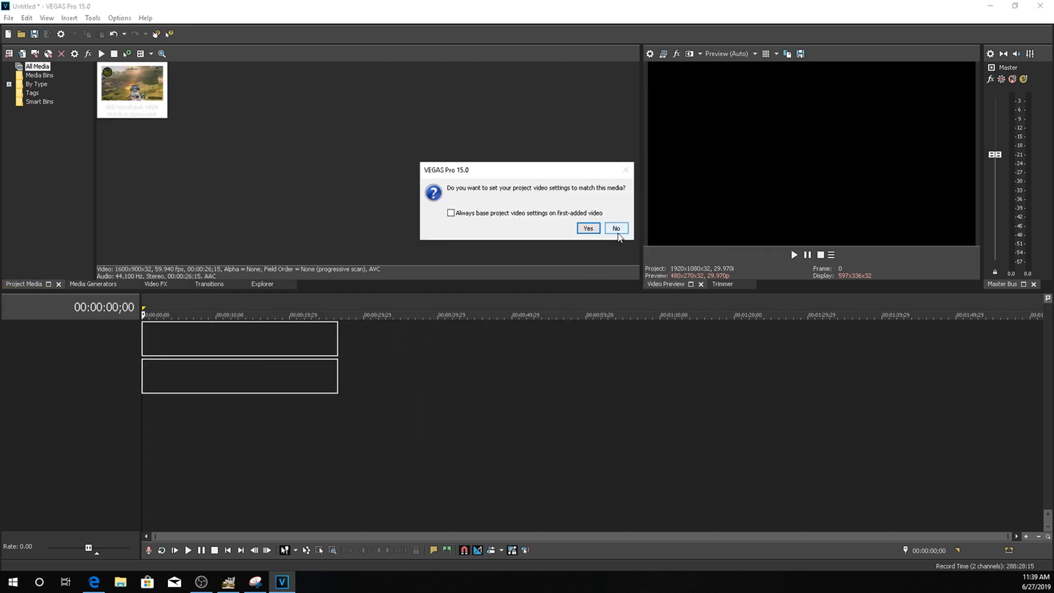
{"action": "left_click", "coordinate": [614, 228]}
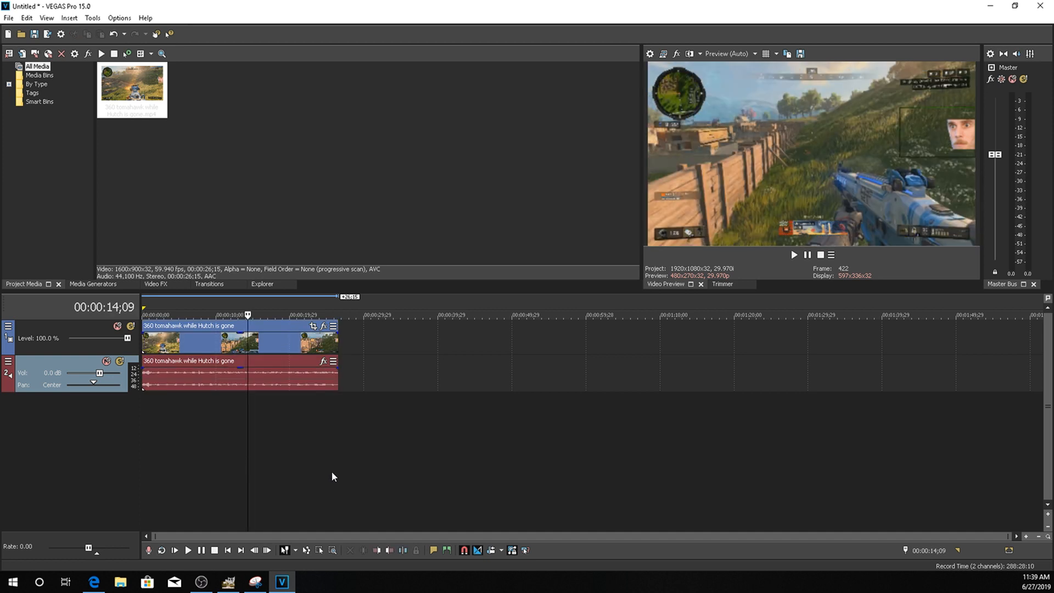
{"action": "left_click", "coordinate": [9, 18]}
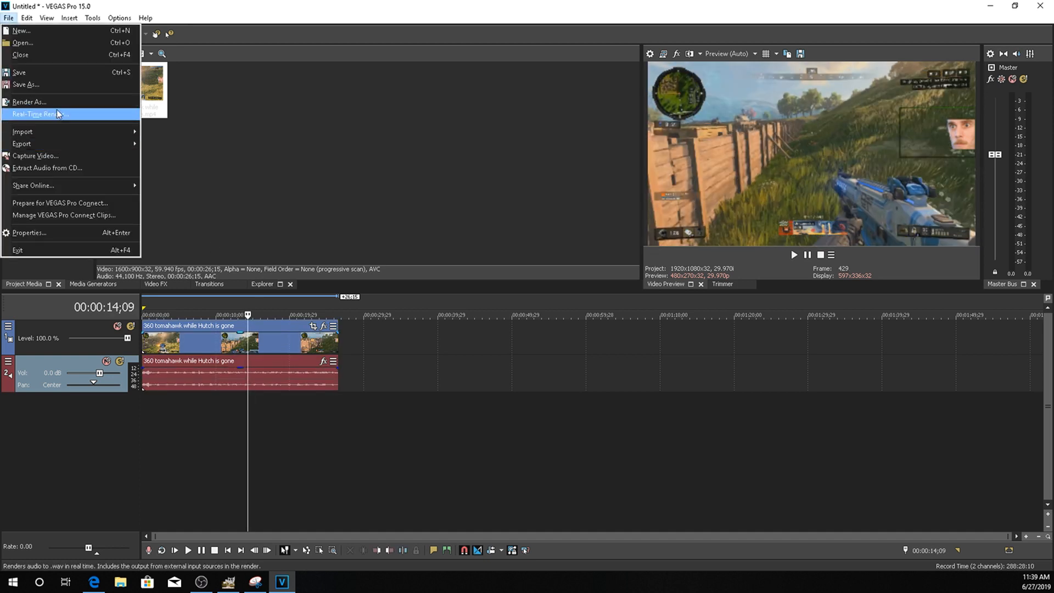